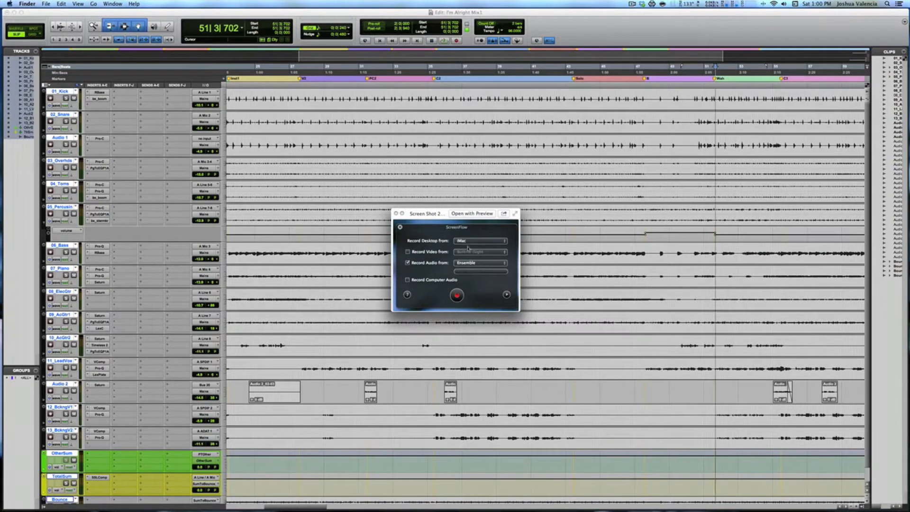
mouse_move(524, 270)
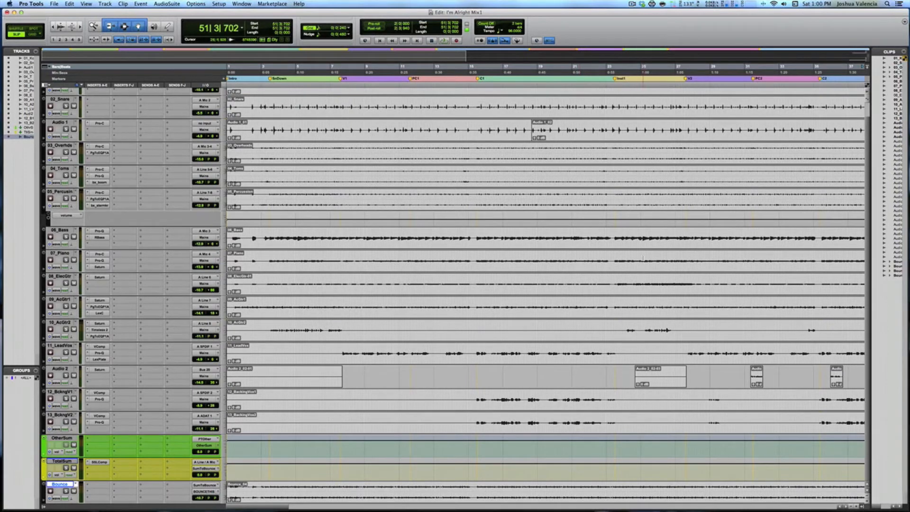
scroll(right, 3)
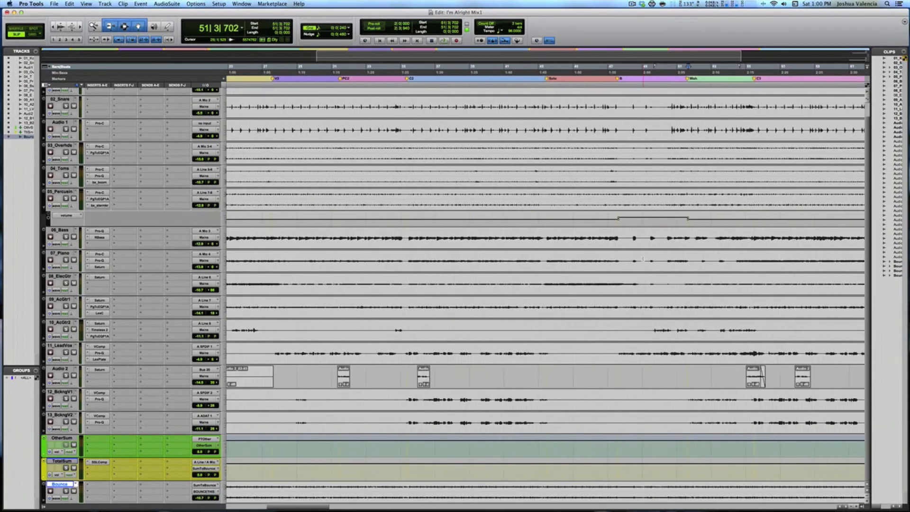